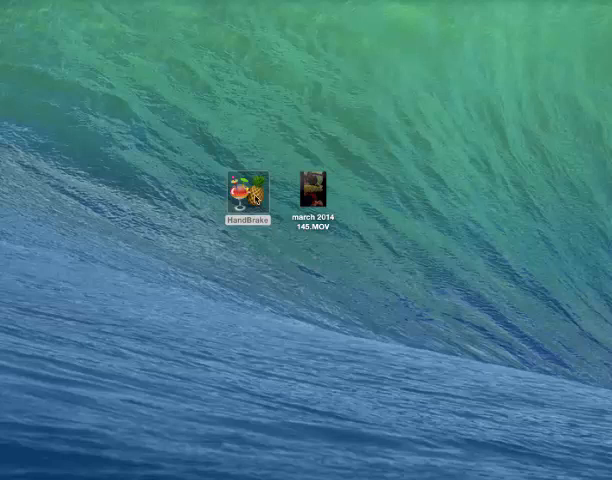
- Launch HandBrake and load march 2014 145.MOV from the desktop as the source
{"action": "left_click", "coordinate": [316, 190]}
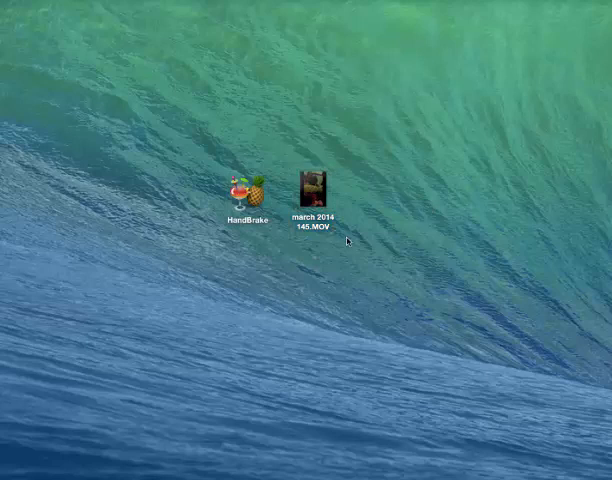
{"action": "left_click", "coordinate": [248, 186]}
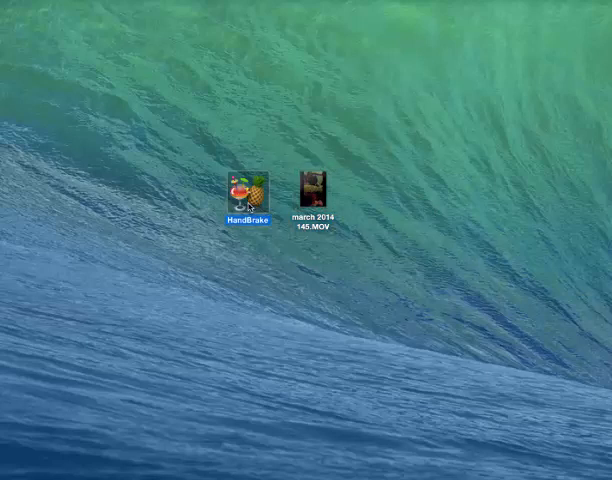
{"action": "double_click", "coordinate": [252, 188]}
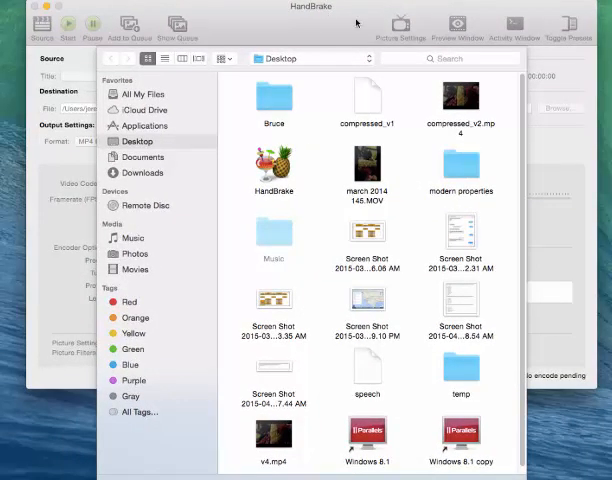
{"action": "mouse_move", "coordinate": [368, 190]}
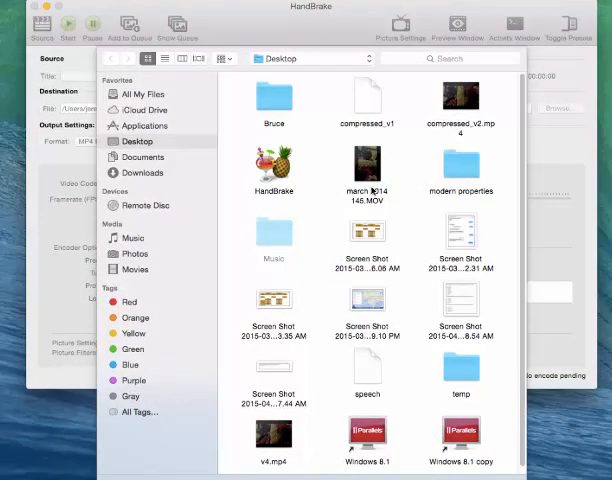
{"action": "left_click", "coordinate": [368, 164]}
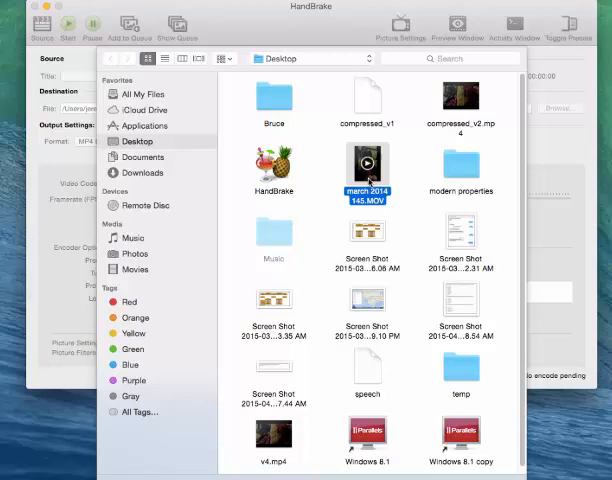
{"action": "left_click", "coordinate": [368, 164]}
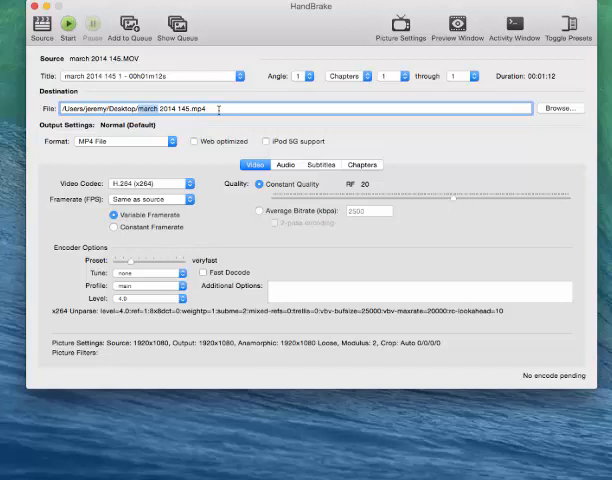
{"action": "mouse_move", "coordinate": [178, 120]}
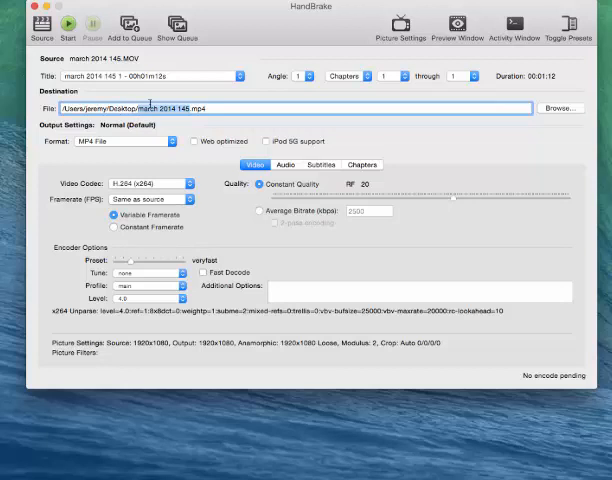
- Rename the destination file on the desktop to compressed_video.mp4
{"action": "type", "text": "compressed_video"}
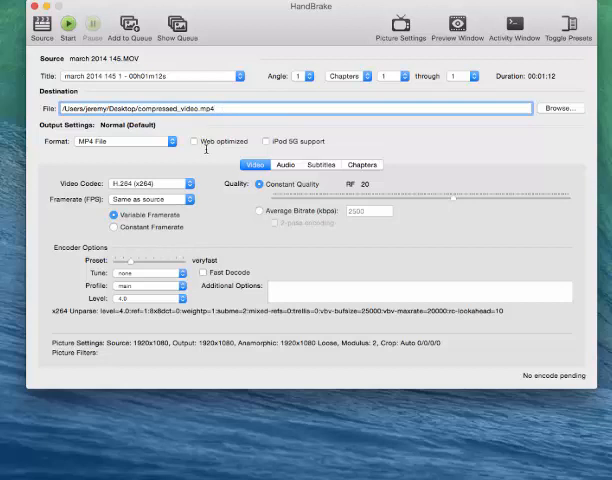
- Enable Web optimized, Average Bitrate at 2000 kbps and 2-pass encoding
{"action": "left_click", "coordinate": [194, 140]}
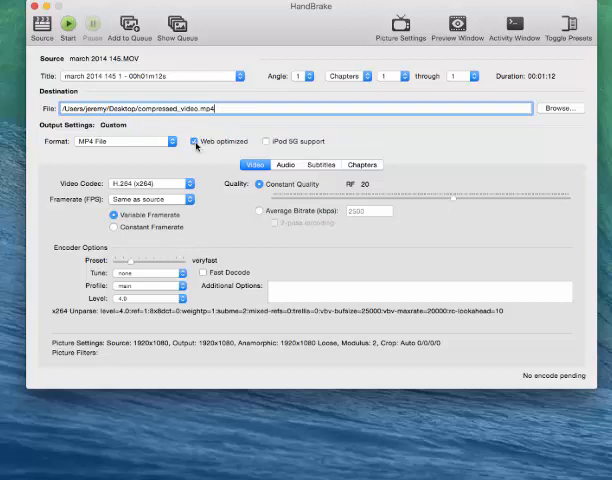
{"action": "left_click", "coordinate": [192, 140]}
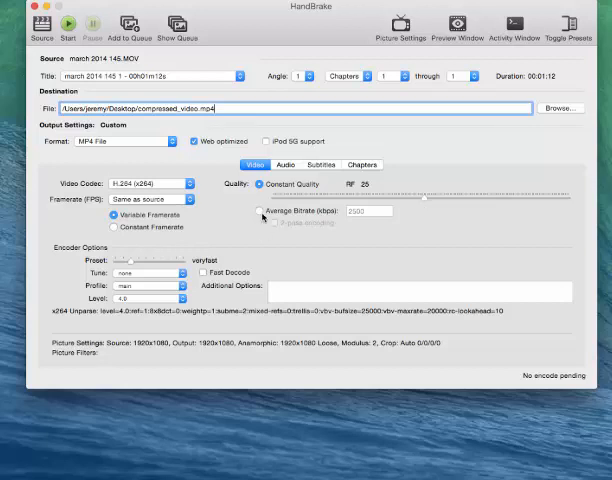
{"action": "left_click", "coordinate": [260, 212]}
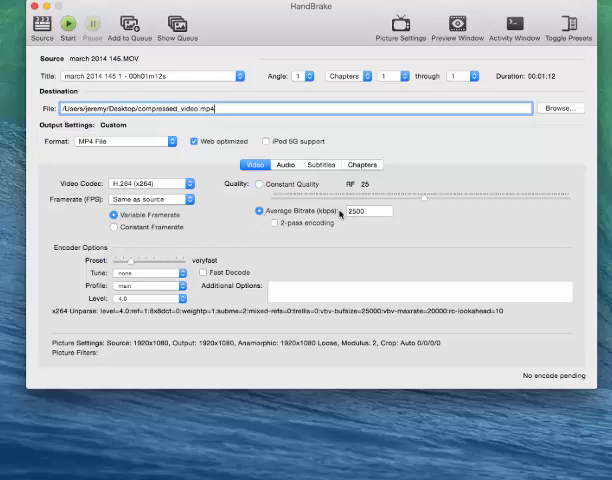
{"action": "left_click", "coordinate": [272, 224]}
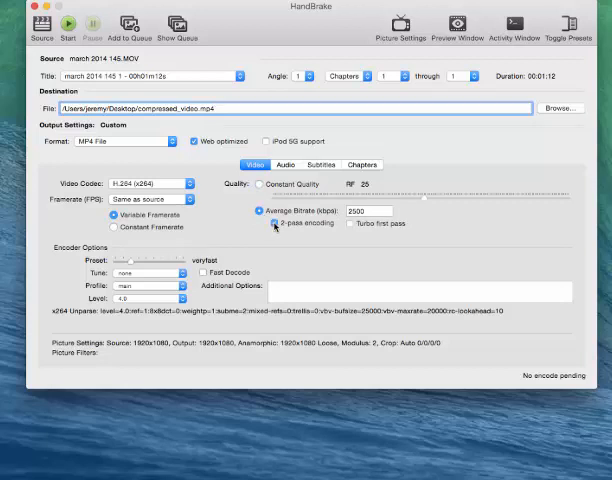
{"action": "left_click", "coordinate": [368, 212]}
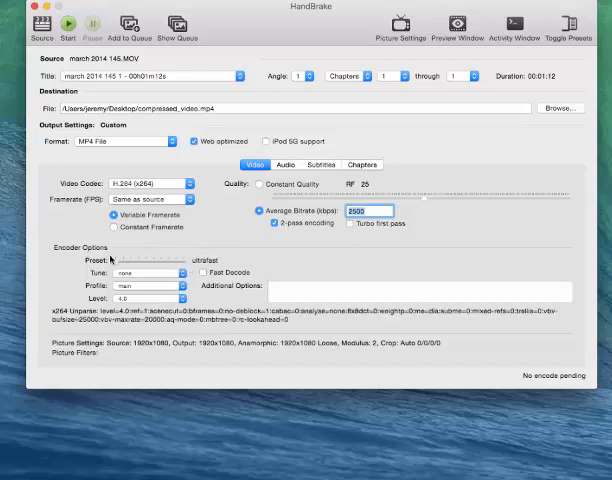
- Adjust the x264 preset slider and add rf=4 to the additional encoder options
{"action": "left_click_drag", "start_coordinate": [118, 260], "coordinate": [150, 260]}
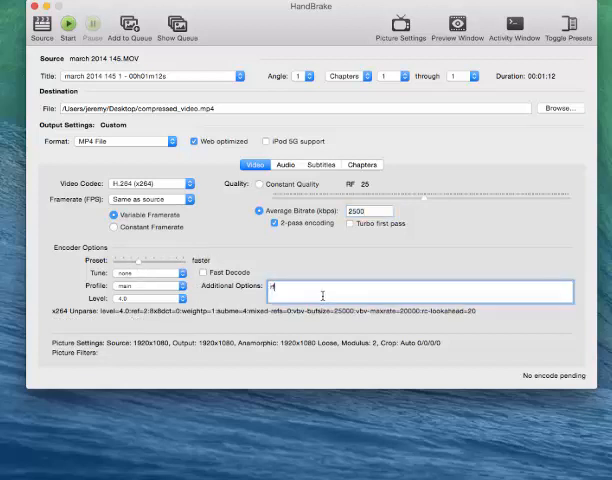
{"action": "type", "text": "rf=4"}
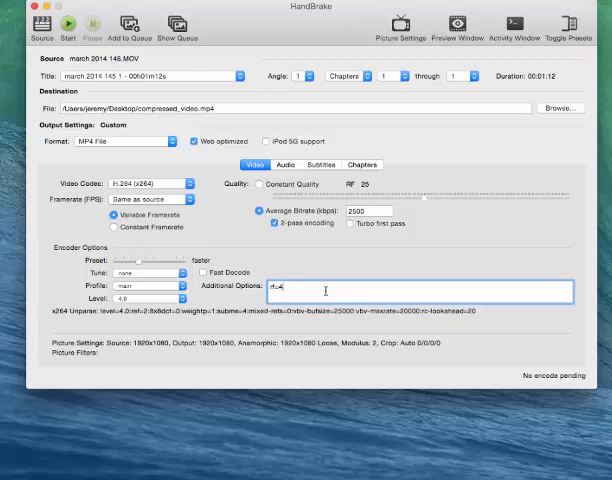
{"action": "left_click", "coordinate": [286, 164]}
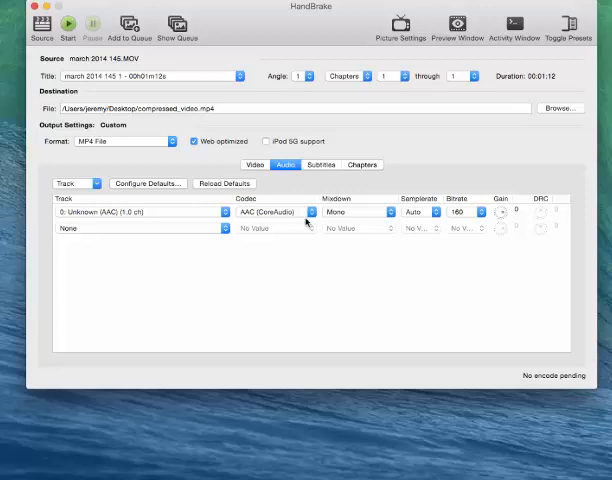
- Set the audio track bitrate to 160
{"action": "left_click", "coordinate": [470, 212]}
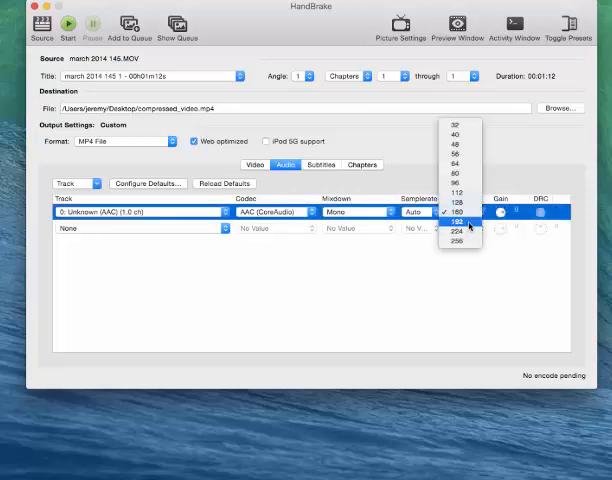
{"action": "mouse_move", "coordinate": [460, 192]}
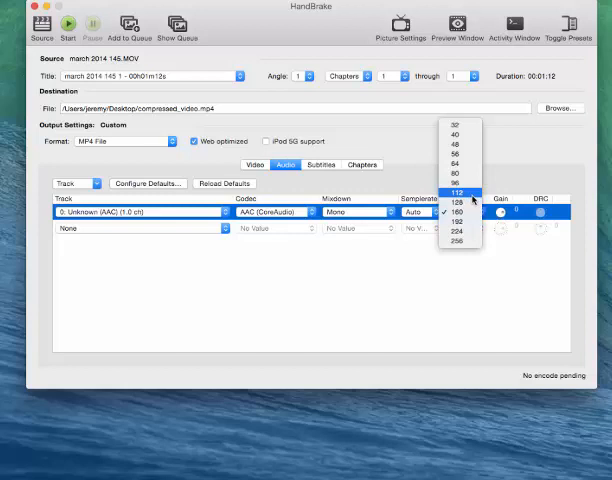
{"action": "mouse_move", "coordinate": [464, 222]}
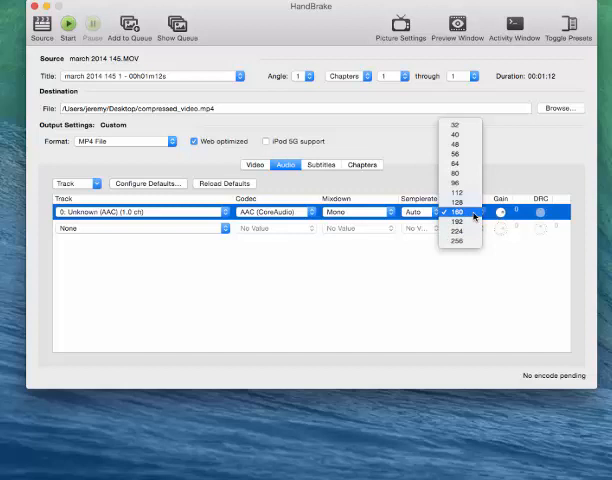
{"action": "left_click", "coordinate": [456, 212]}
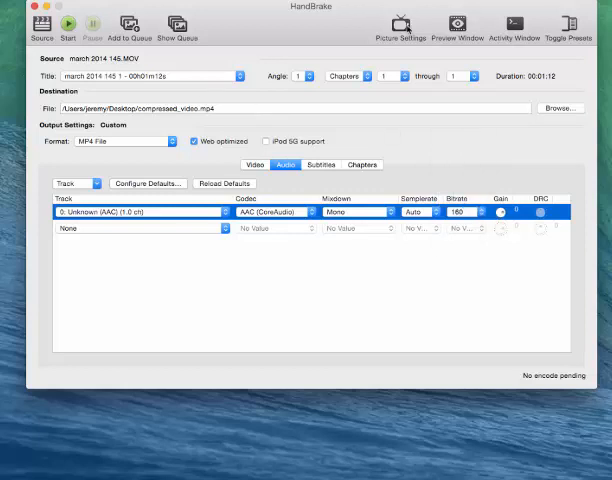
{"action": "left_click", "coordinate": [398, 24]}
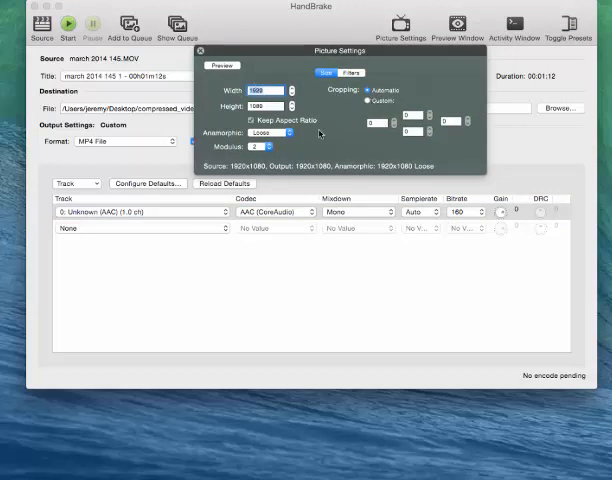
- Confirm the 1920×1080 output dimensions and return to the video encoding settings
{"action": "left_click", "coordinate": [204, 52]}
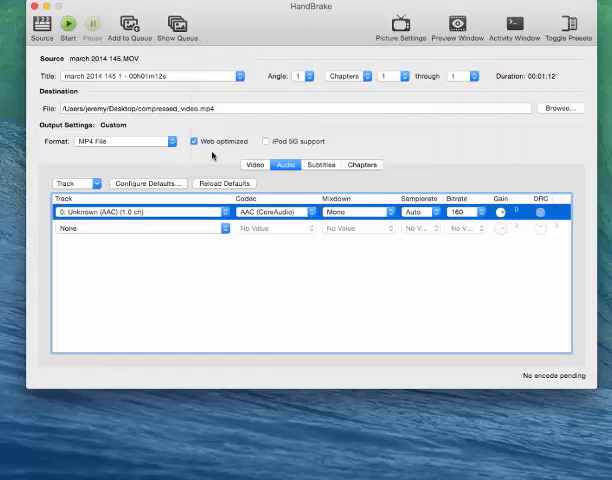
{"action": "left_click", "coordinate": [256, 164]}
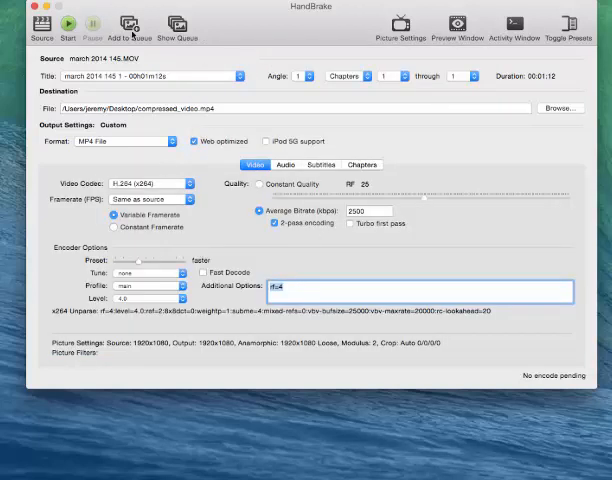
{"action": "mouse_move", "coordinate": [128, 28]}
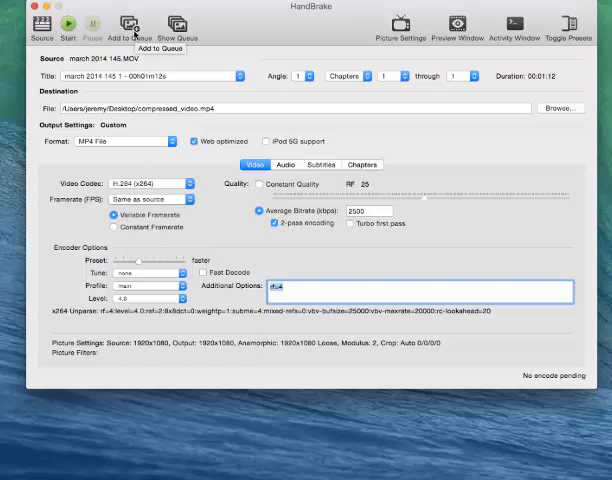
- Start the encode of compressed_video.mp4 and acknowledge the queue-finished notice
{"action": "left_click", "coordinate": [66, 26]}
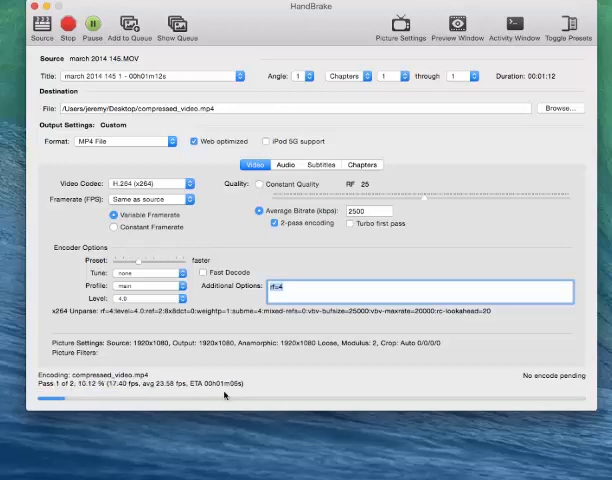
{"action": "mouse_move", "coordinate": [356, 46]}
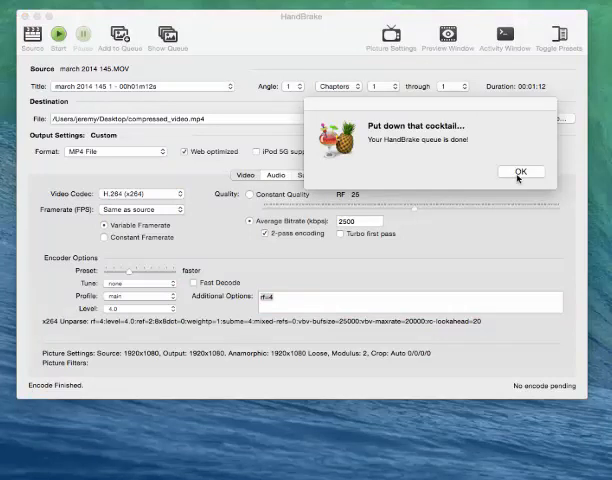
{"action": "left_click", "coordinate": [520, 170]}
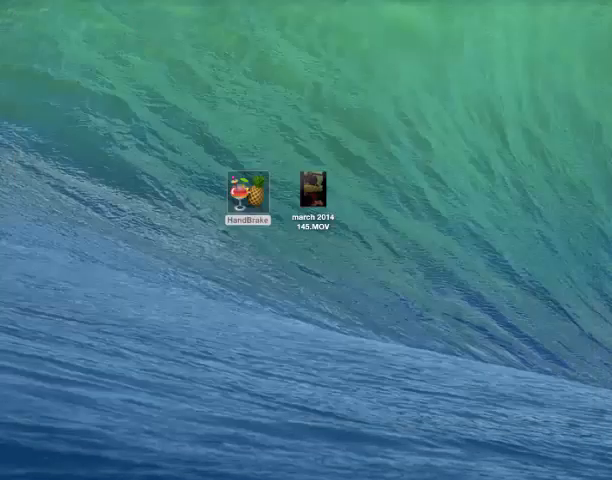
- Show Get Info for compressed_video.mp4 (24 MB) and march 2014 145.MOV (154.3 MB) side by side
{"action": "right_click", "coordinate": [446, 192]}
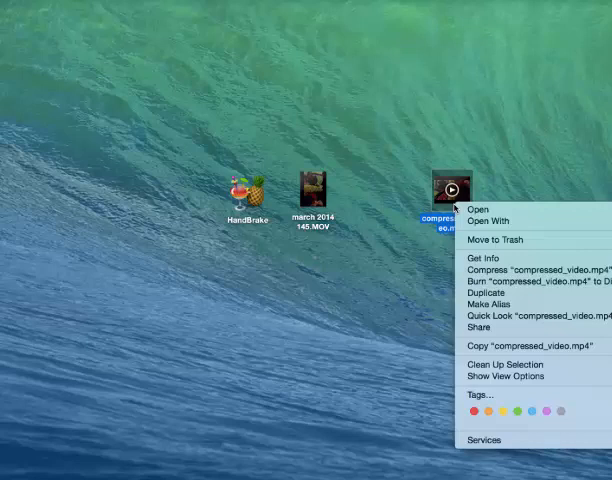
{"action": "left_click", "coordinate": [472, 270]}
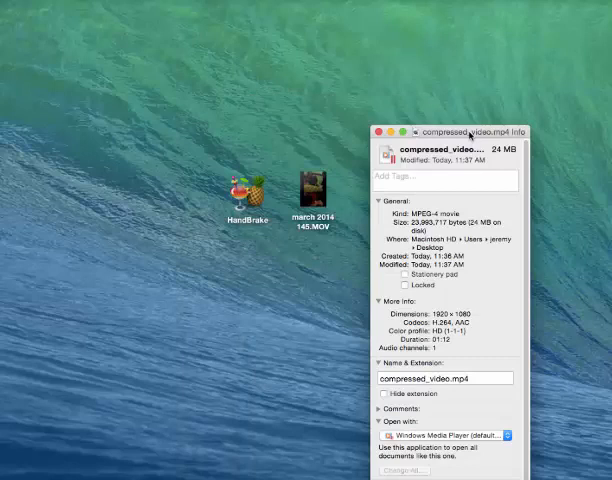
{"action": "right_click", "coordinate": [310, 190]}
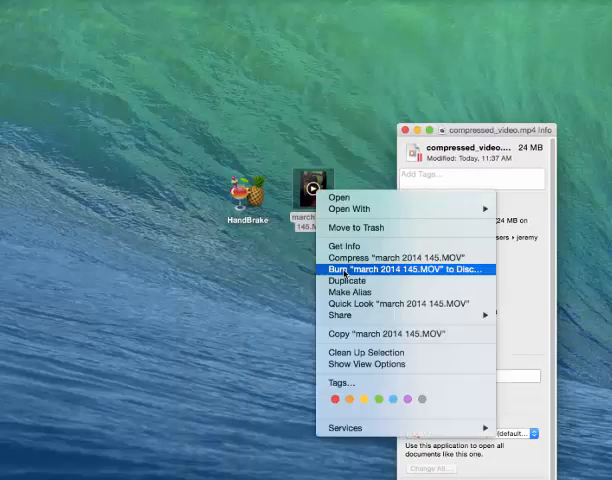
{"action": "left_click", "coordinate": [344, 246]}
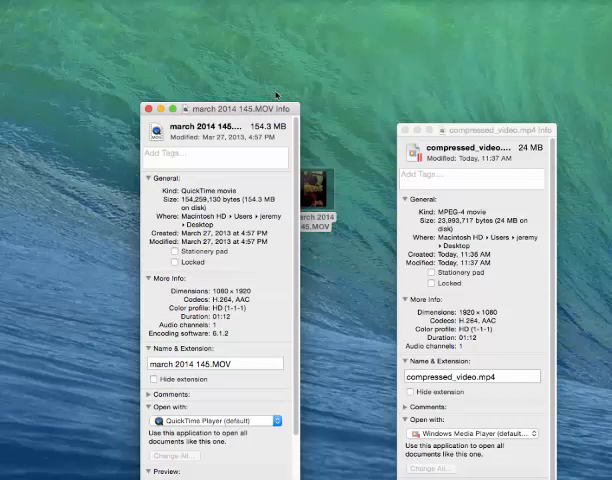
{"action": "mouse_move", "coordinate": [418, 82]}
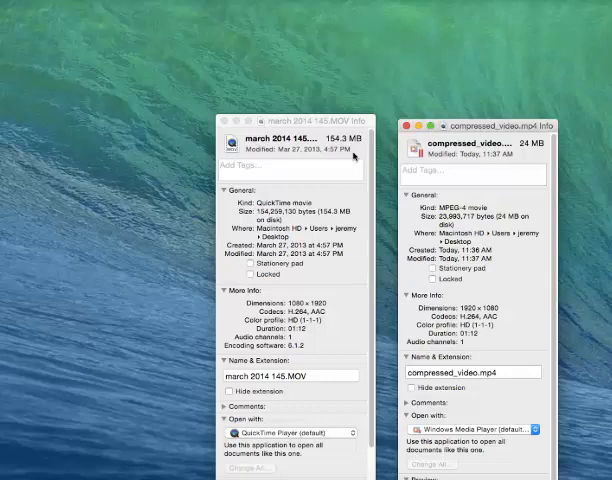
{"action": "left_click_drag", "start_coordinate": [290, 120], "coordinate": [290, 144]}
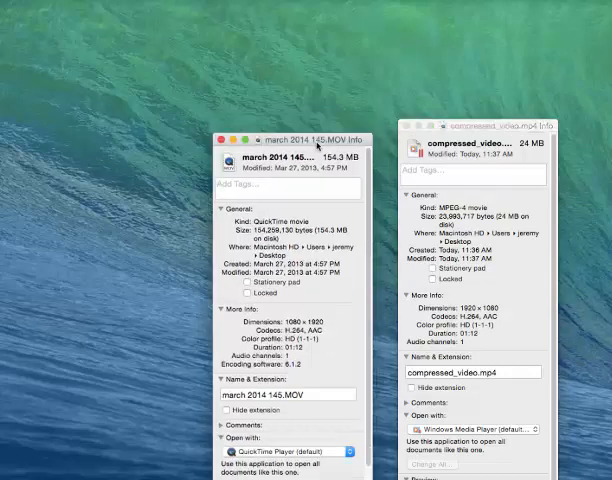